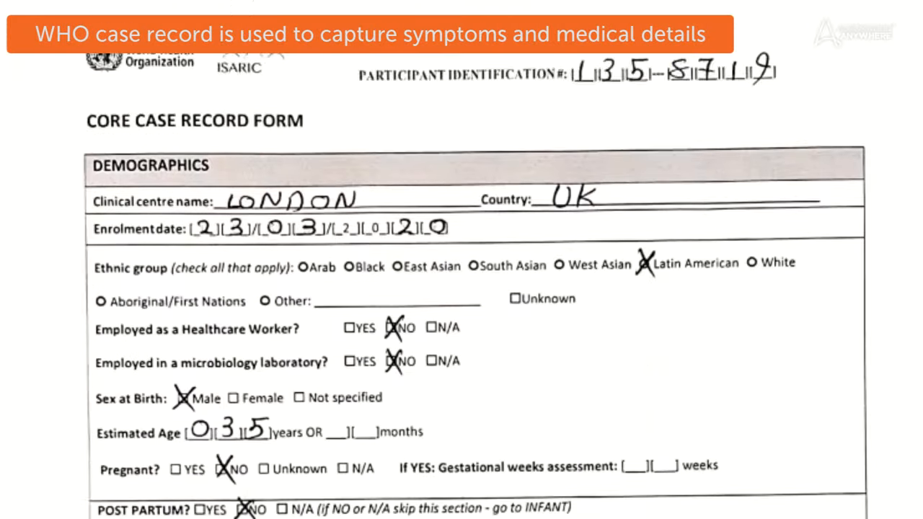
Run the COVID-19 CRF Bot and dismiss its download message.
scroll(down, 3)
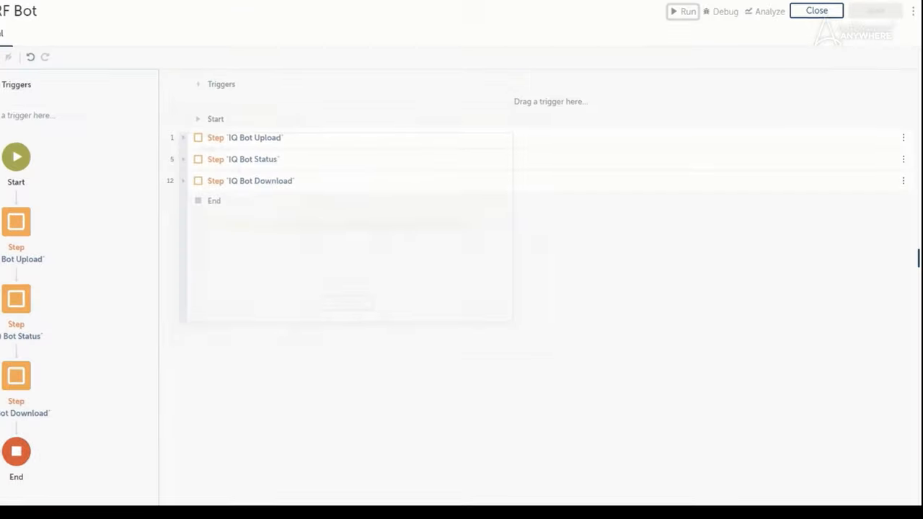
click(688, 11)
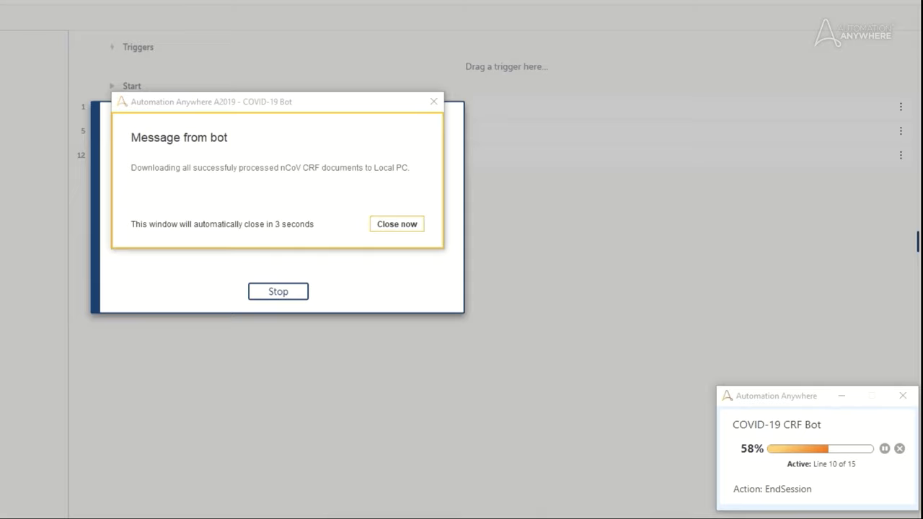
click(397, 223)
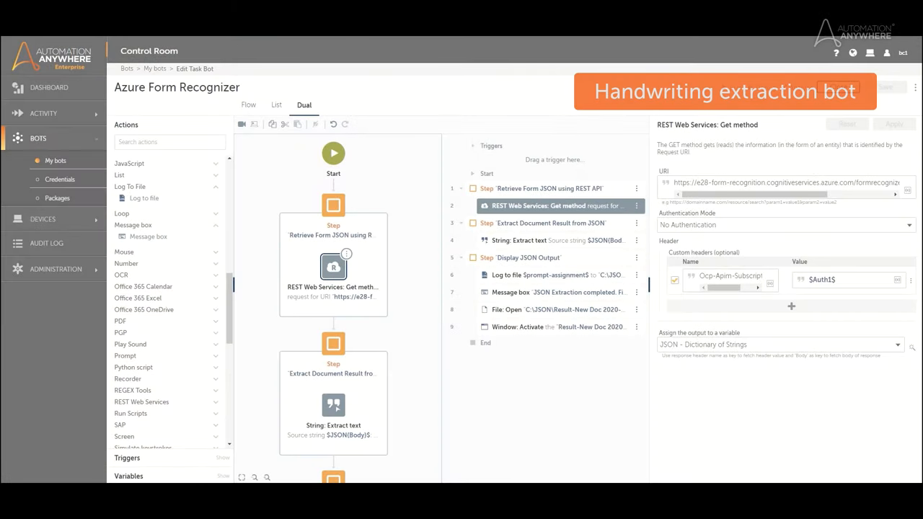
Review the Azure Form Recognizer bot flow, then run the handwriting extraction bot.
scroll(down, 3)
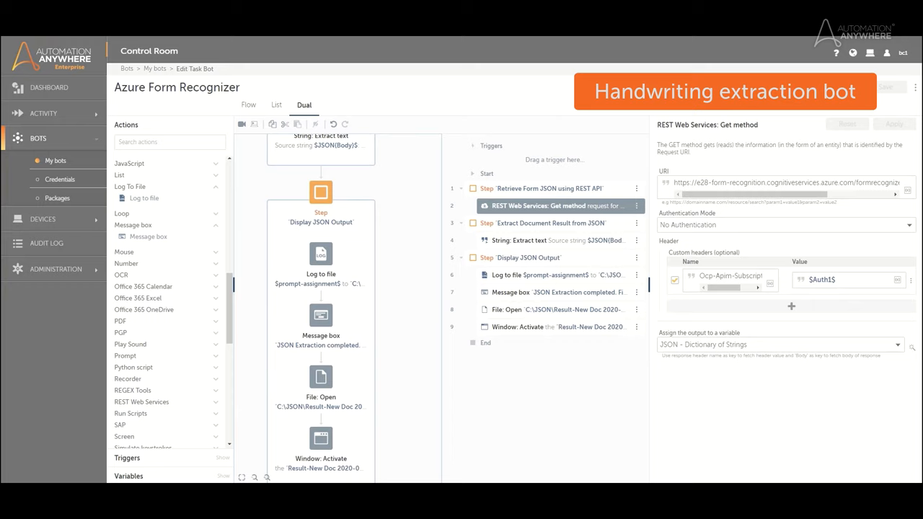
scroll(up, 3)
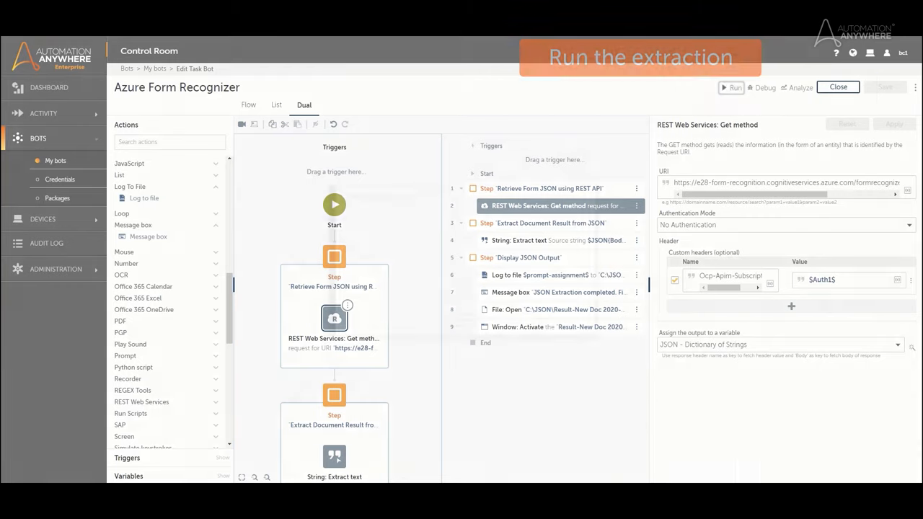
click(735, 87)
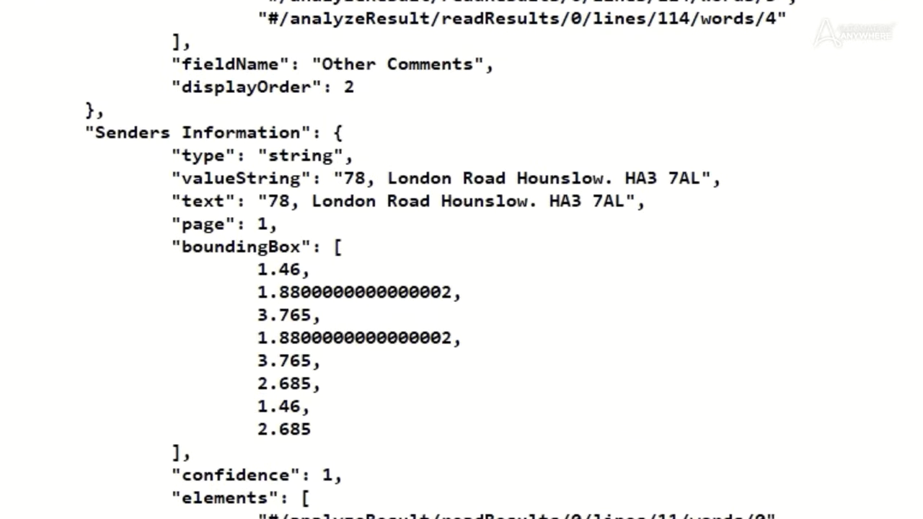
Scroll the Result JSON in Notepad to inspect the Senders Information address.
scroll(up, 3)
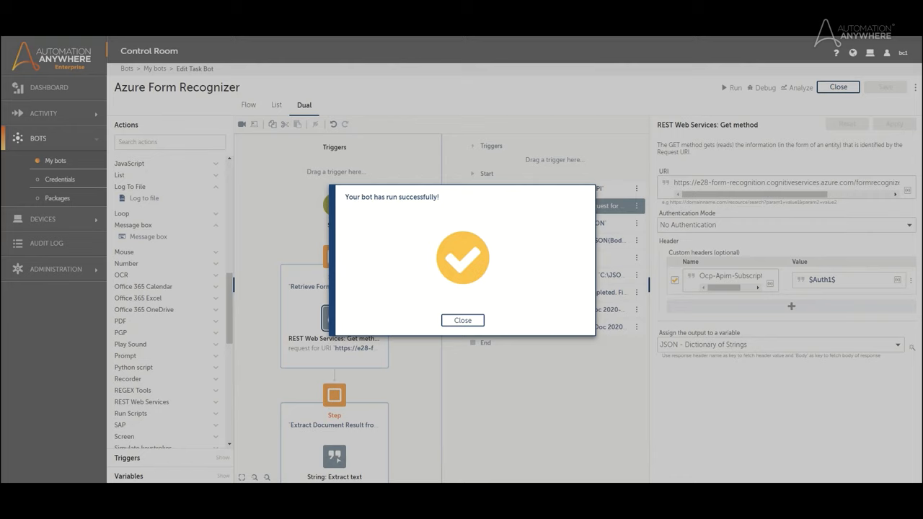
Close the 'Your bot has run successfully!' confirmation dialog.
click(462, 320)
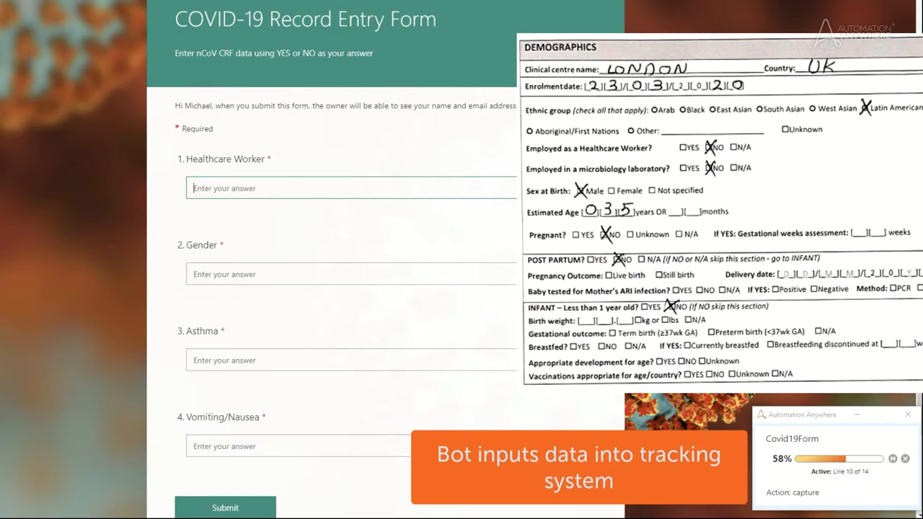
Let the bot fill NO, MALE, YES, YES, then close the FORM COMPLETE message.
text(NO)
click(351, 446)
text(YES)
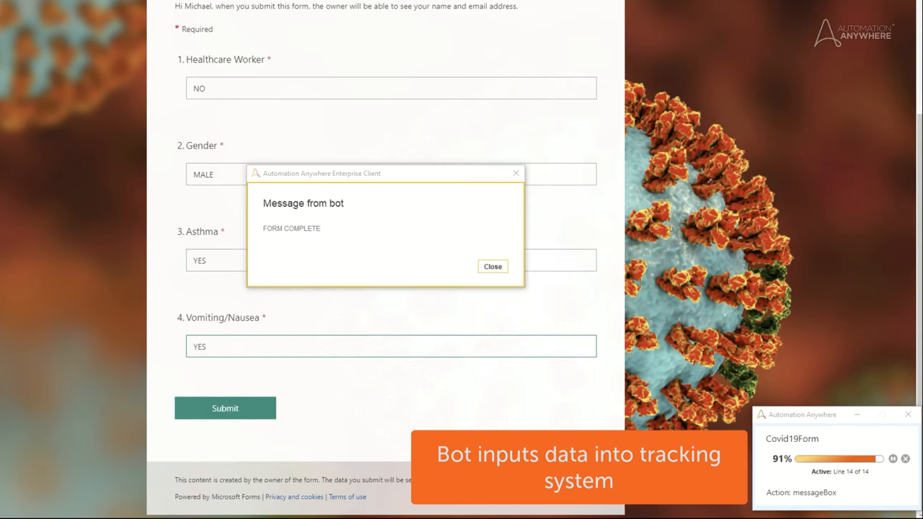
click(492, 266)
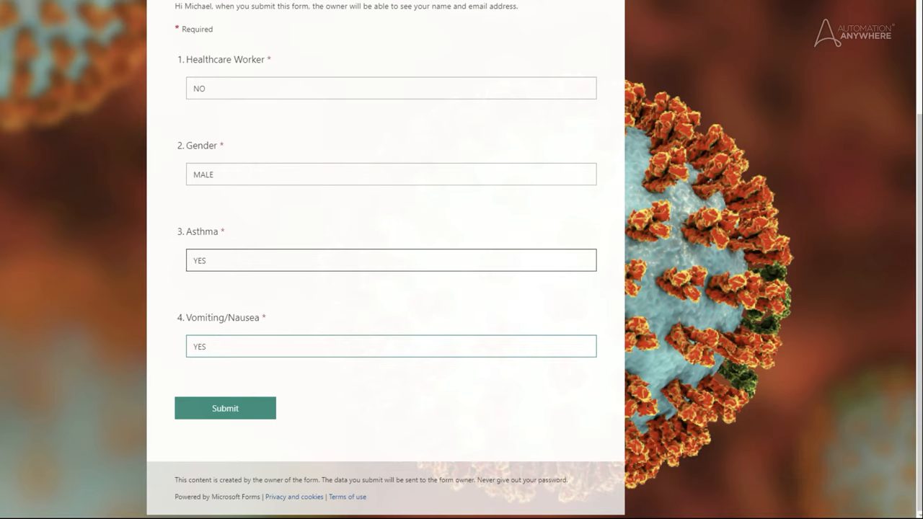